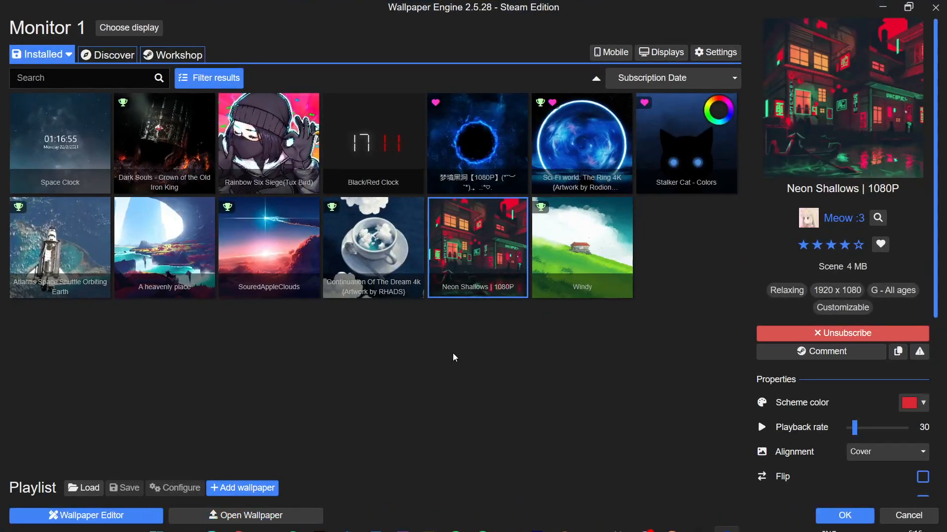
# - Browse down the Workshop's Top Rated wallpaper listings
pyautogui.click(178, 54)
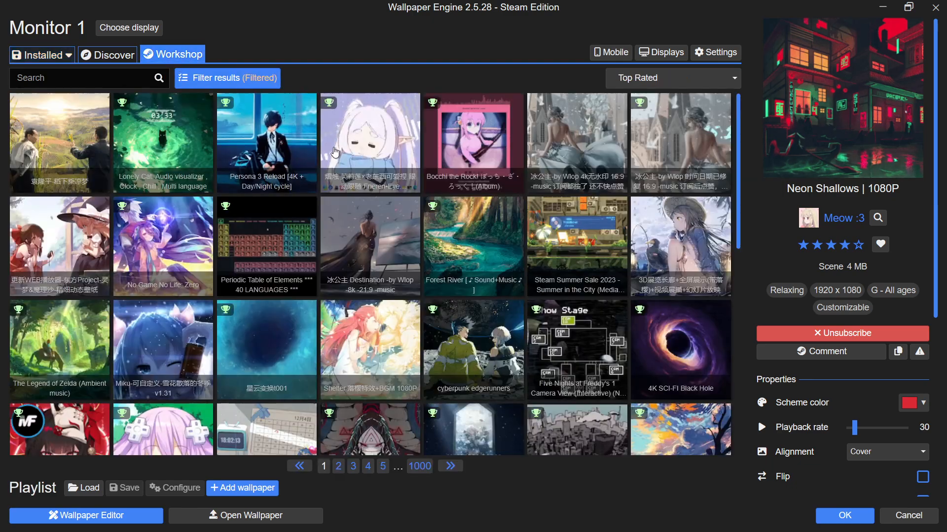
pyautogui.scroll(-3)
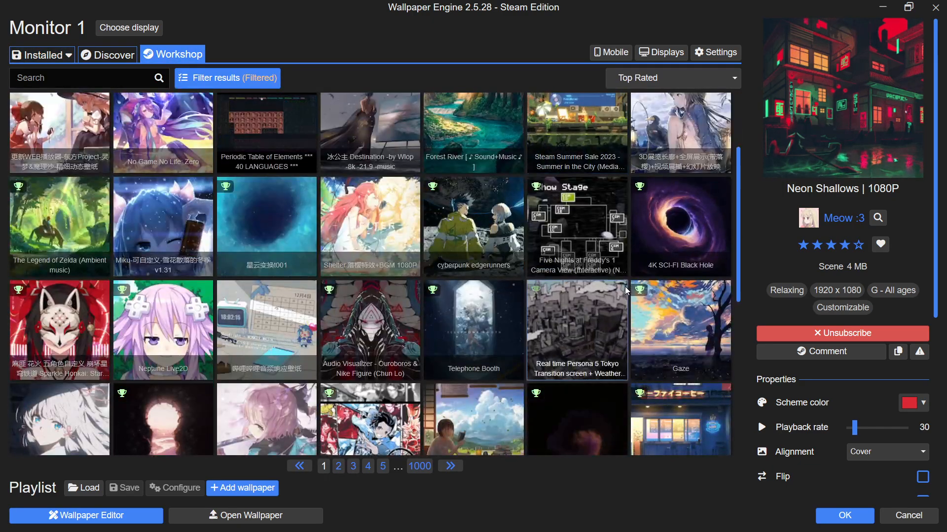
pyautogui.scroll(-3)
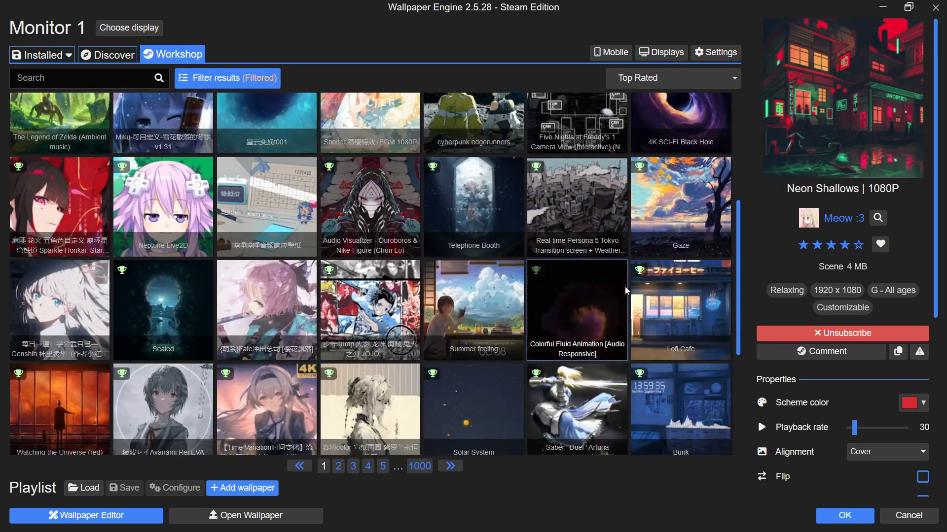
pyautogui.scroll(-3)
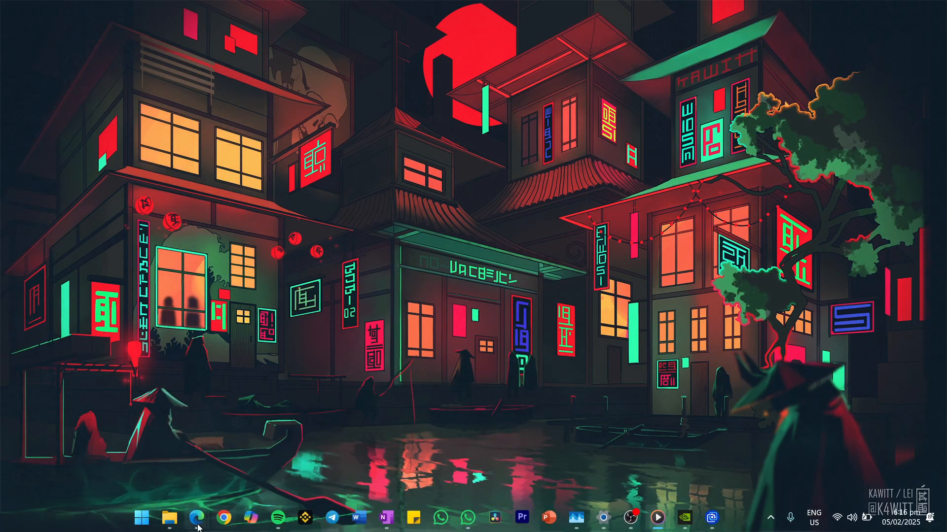
# - Scroll through wallpaperengine.space collections down to the Best White Wallpapers collection
pyautogui.click(195, 517)
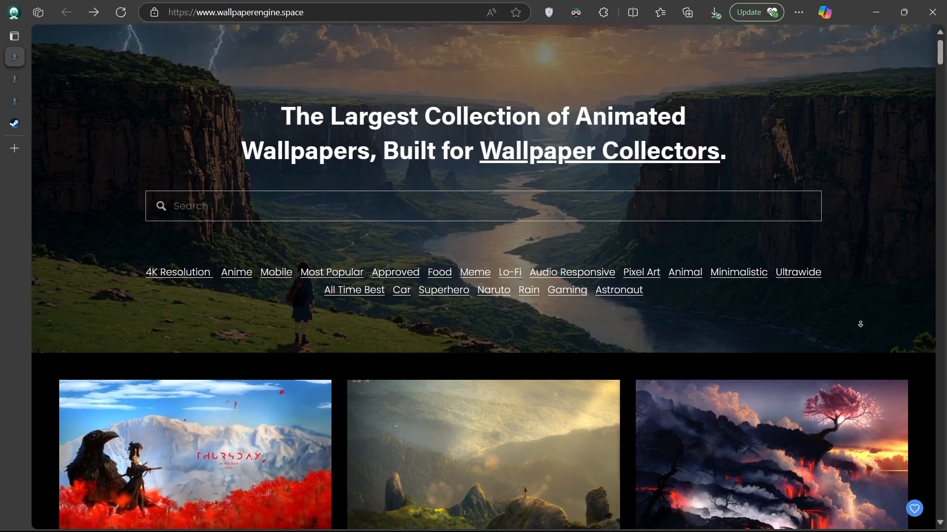
pyautogui.scroll(-3)
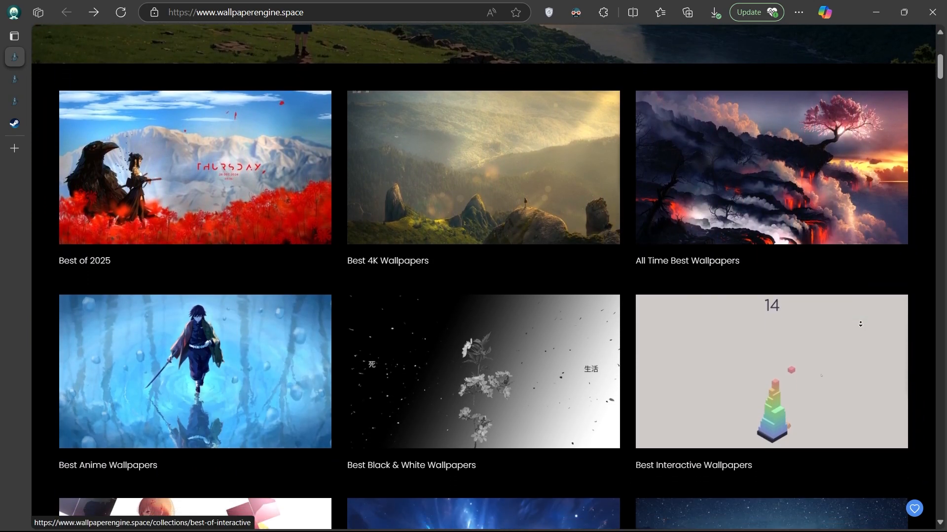
pyautogui.scroll(-3)
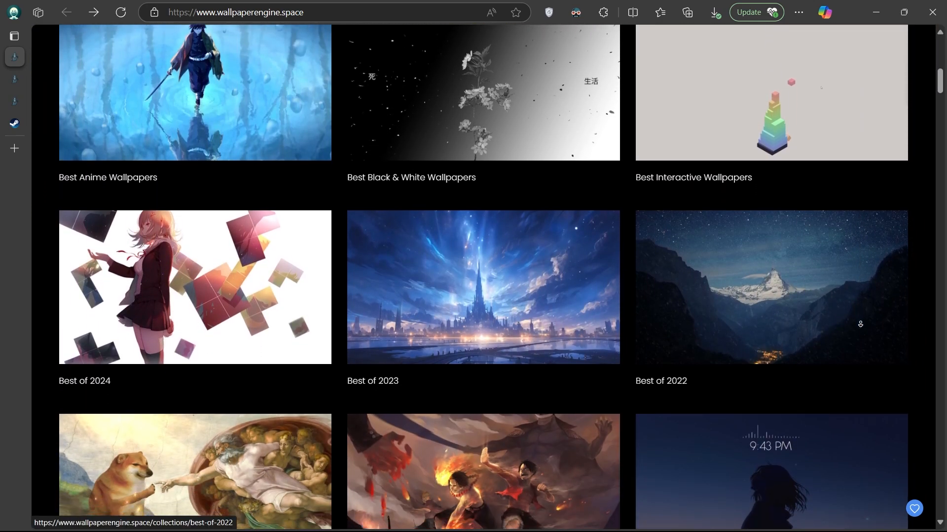
pyautogui.scroll(-3)
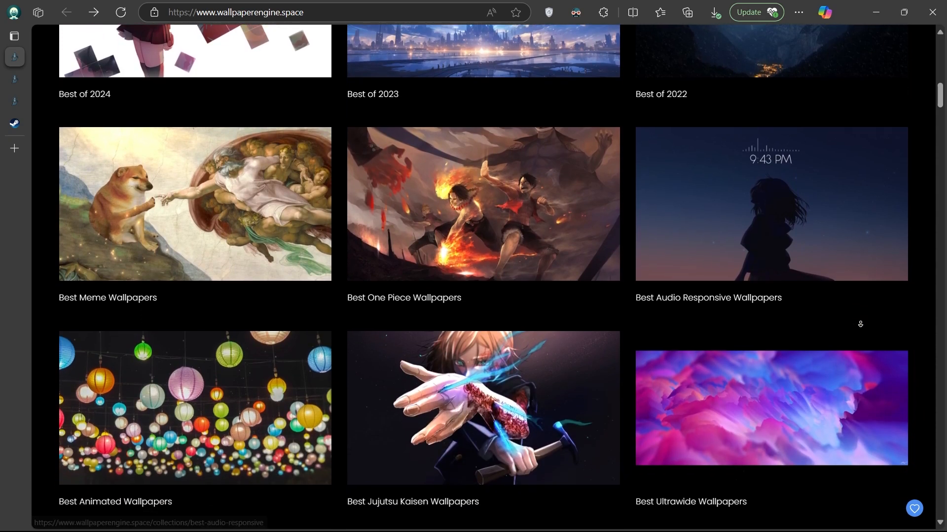
pyautogui.scroll(-3)
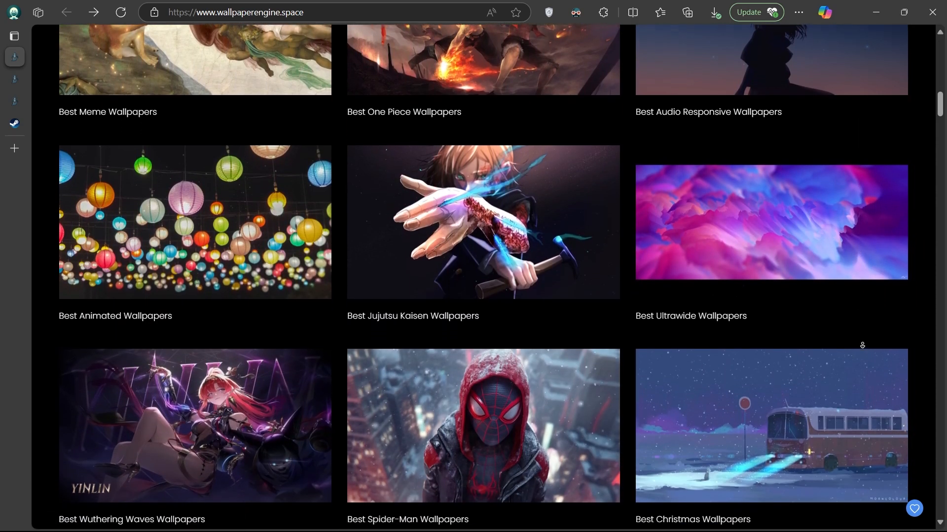
pyautogui.scroll(-3)
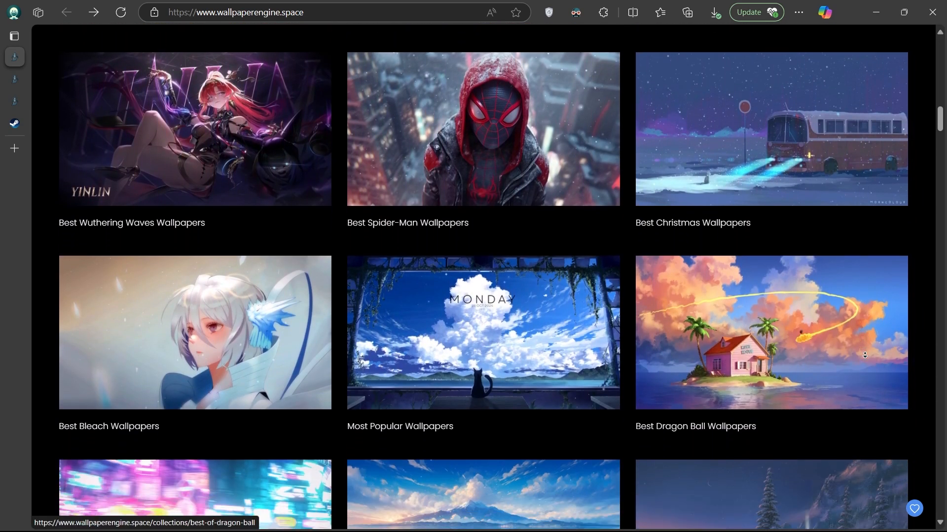
pyautogui.scroll(-3)
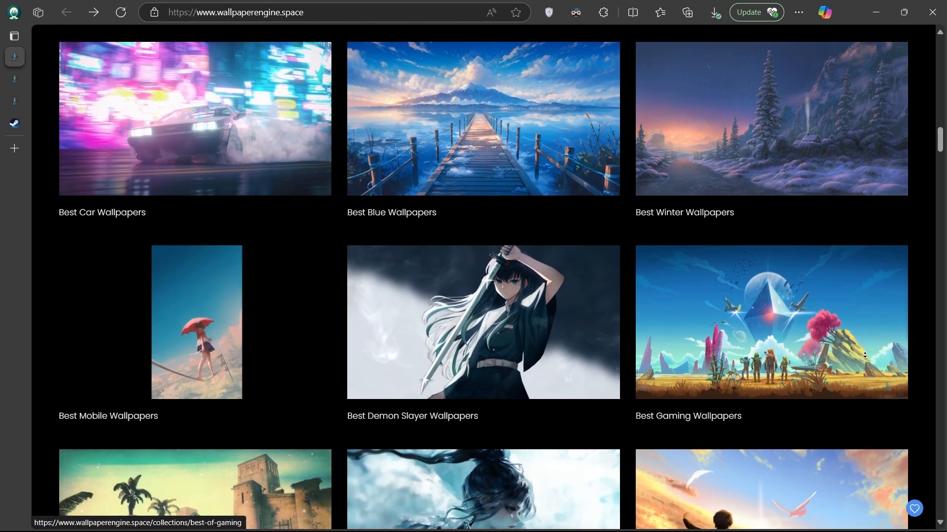
pyautogui.scroll(-3)
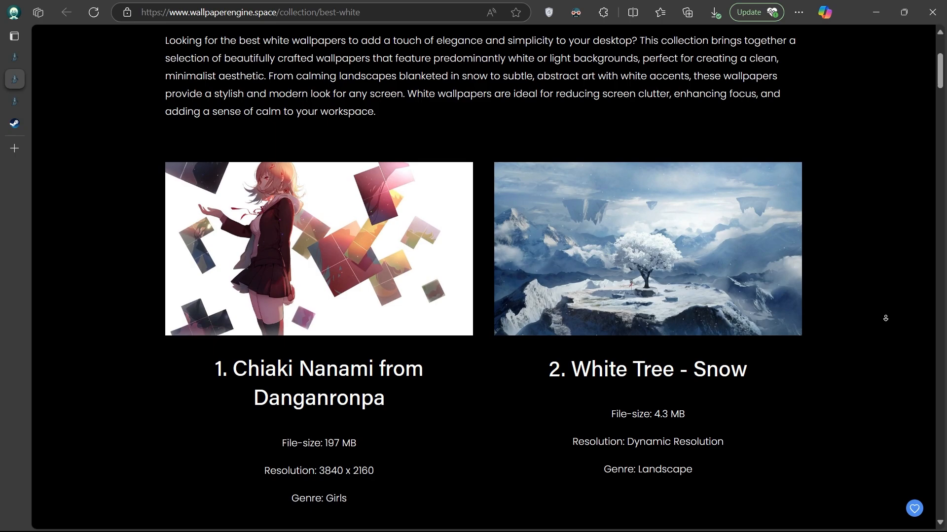
# - View White Tree - Snow's page and its Steam Workshop item page
pyautogui.click(644, 248)
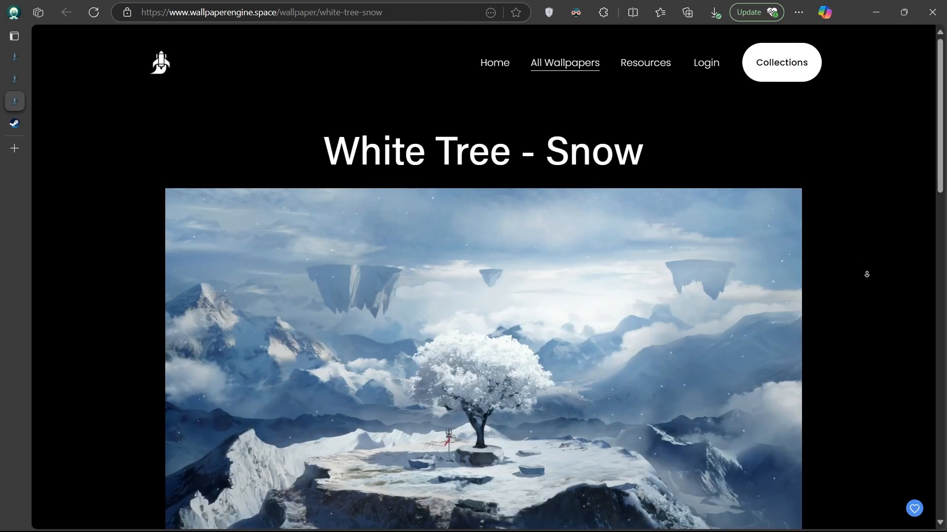
pyautogui.scroll(-3)
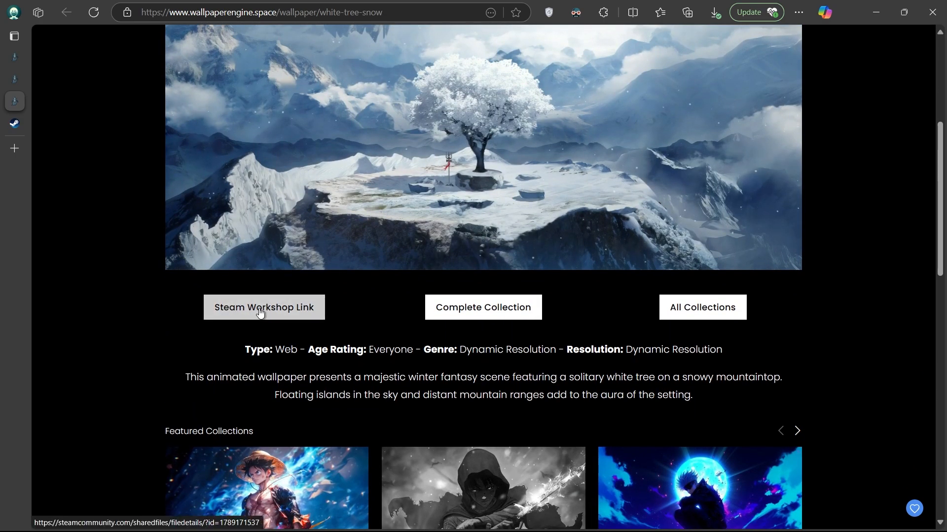
pyautogui.click(265, 308)
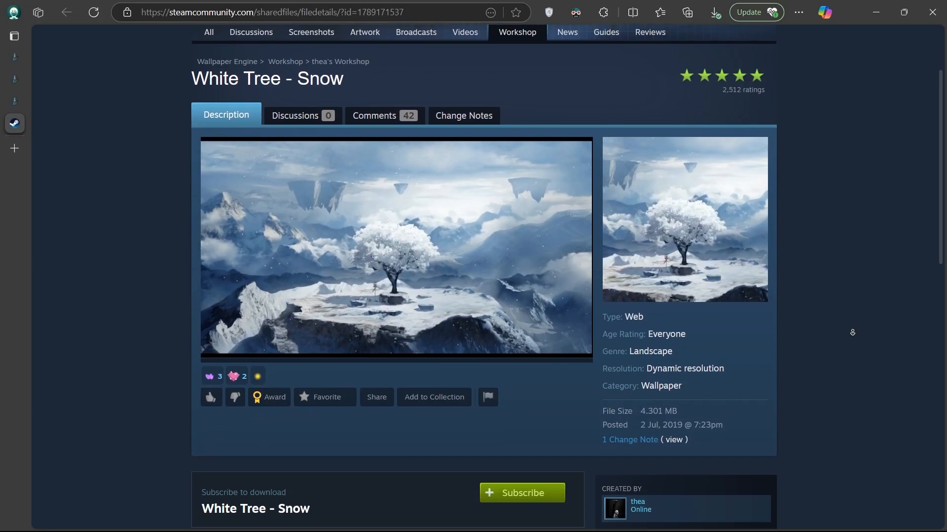
pyautogui.scroll(-3)
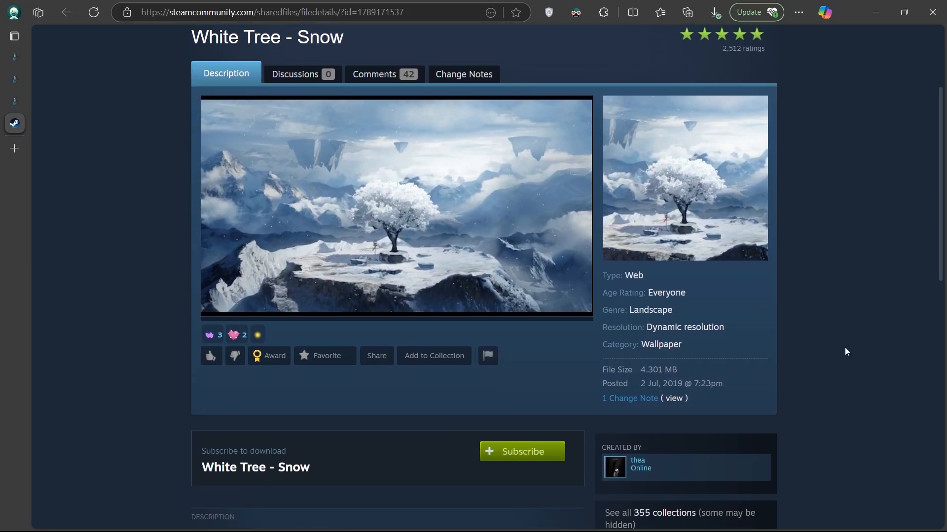
pyautogui.moveTo(861, 38)
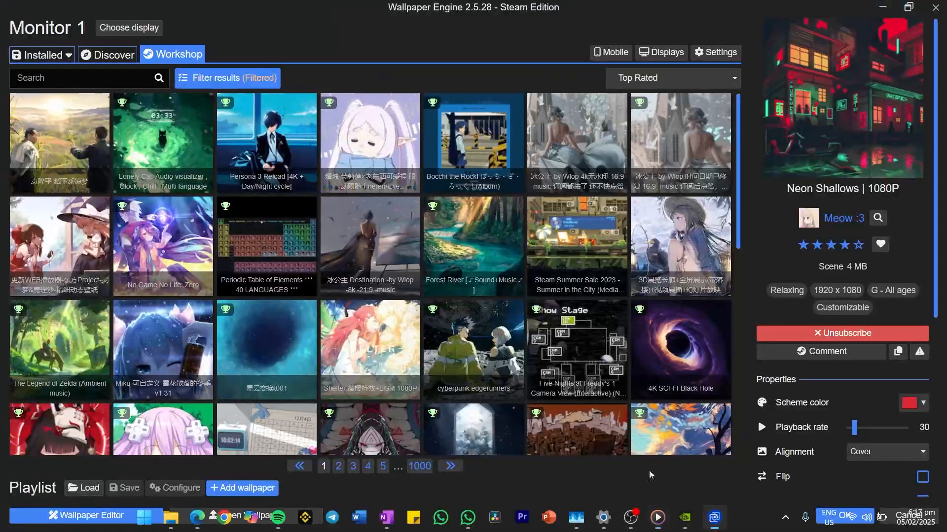
# - In Settings > Performance, set maximized applications to Pause per monitor
pyautogui.click(40, 54)
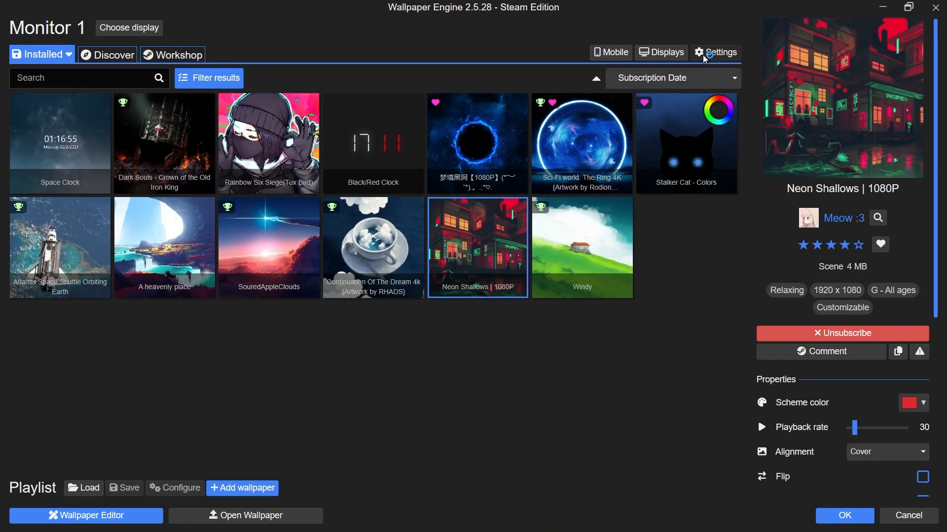
pyautogui.click(716, 52)
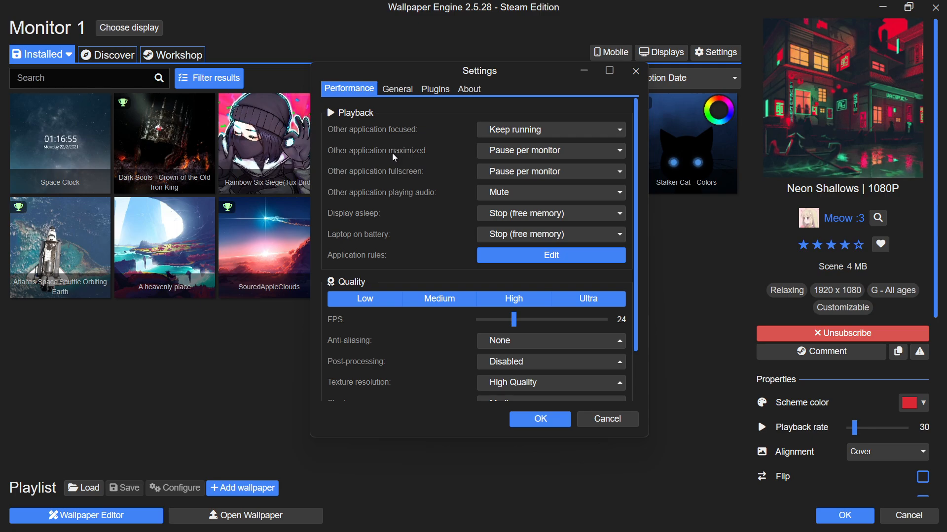
pyautogui.click(550, 150)
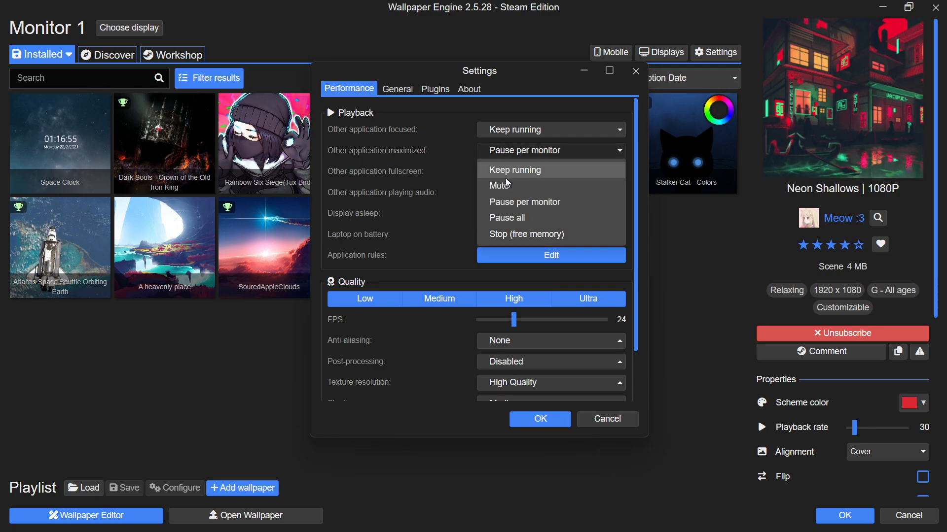
pyautogui.click(524, 201)
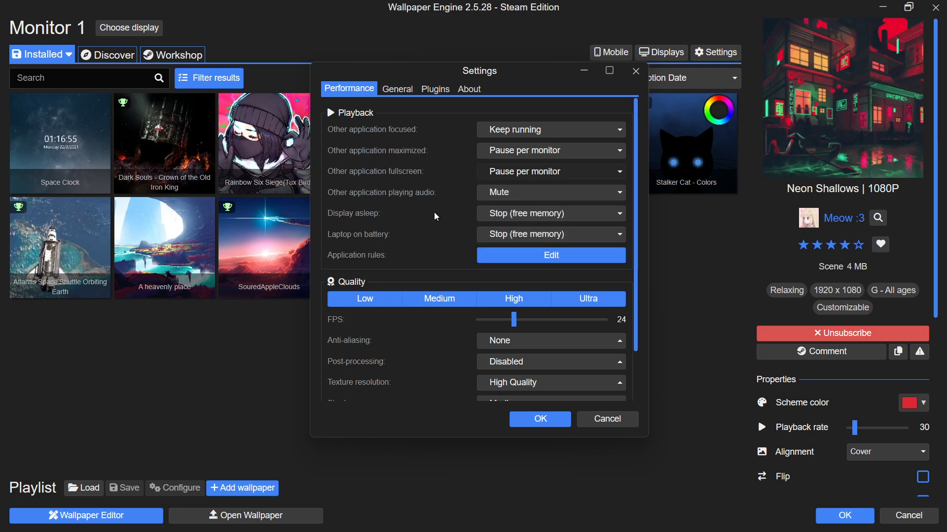
pyautogui.moveTo(433, 232)
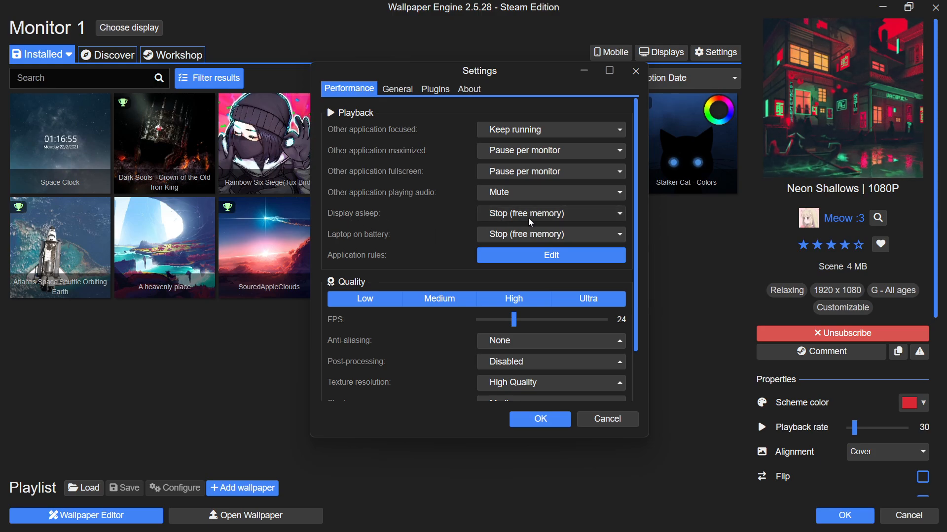
# - Keep Stop (free memory) for when the display is asleep
pyautogui.click(550, 235)
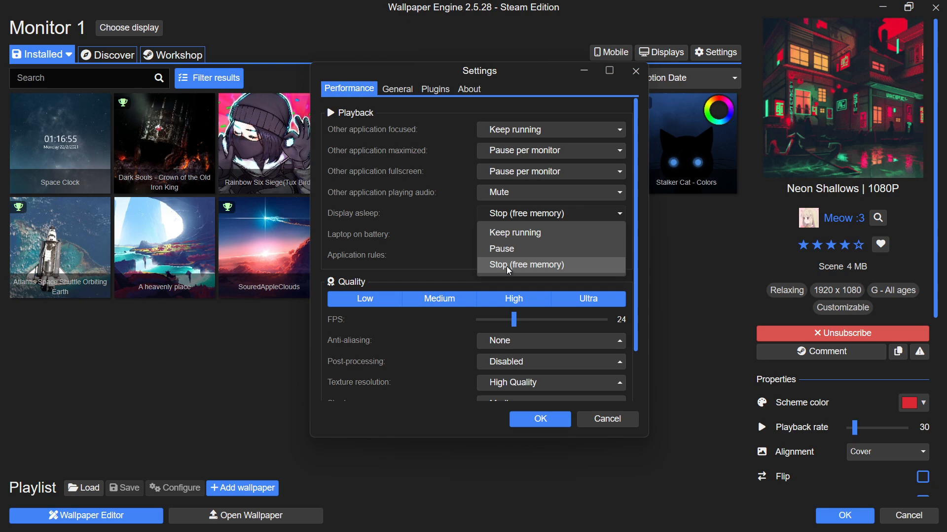
pyautogui.click(526, 264)
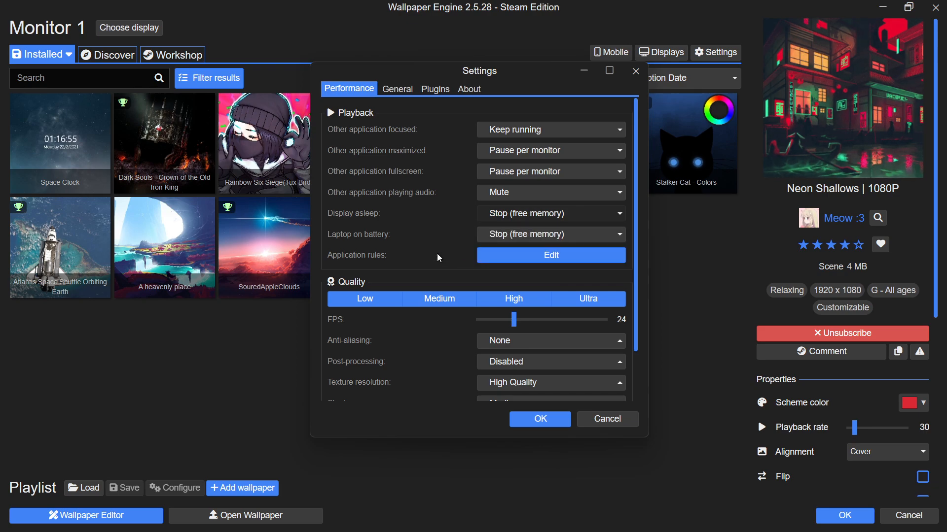
pyautogui.moveTo(345, 246)
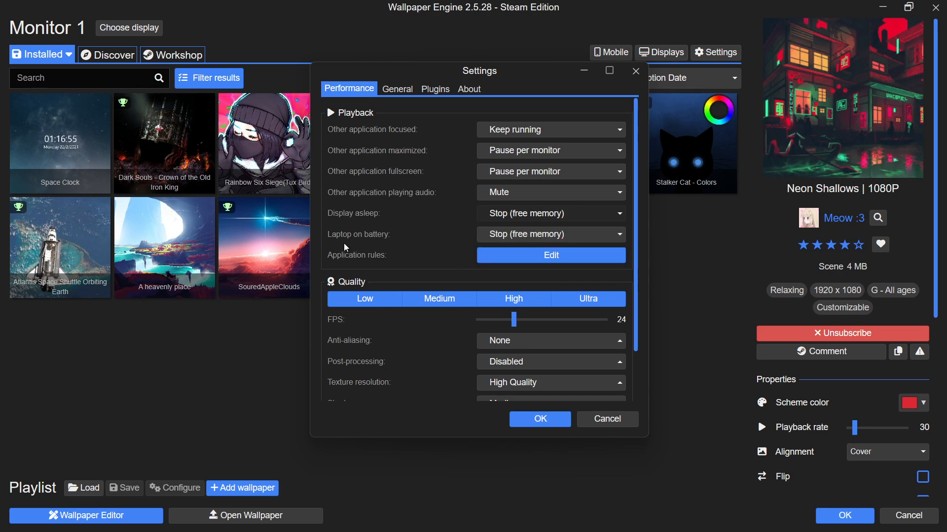
pyautogui.click(551, 234)
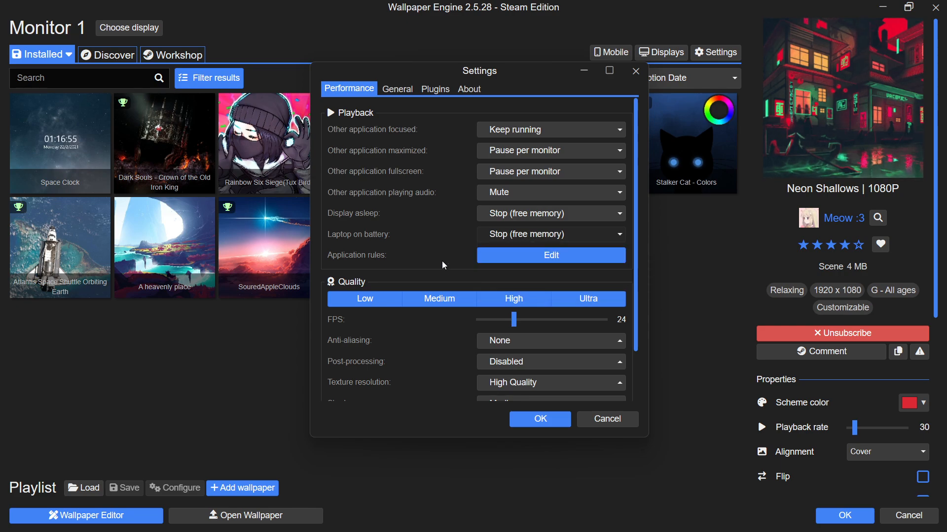
# - Scroll down to the Quality settings section
pyautogui.scroll(-3)
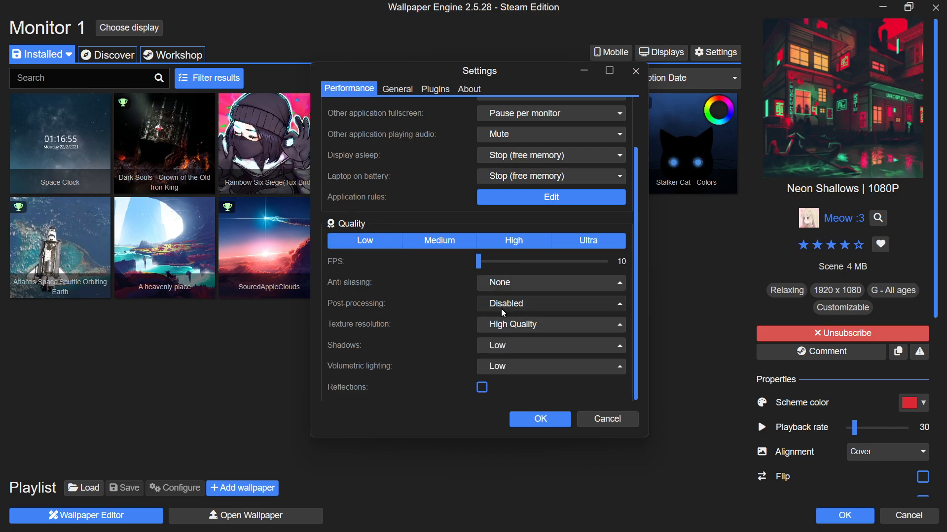
pyautogui.moveTo(489, 323)
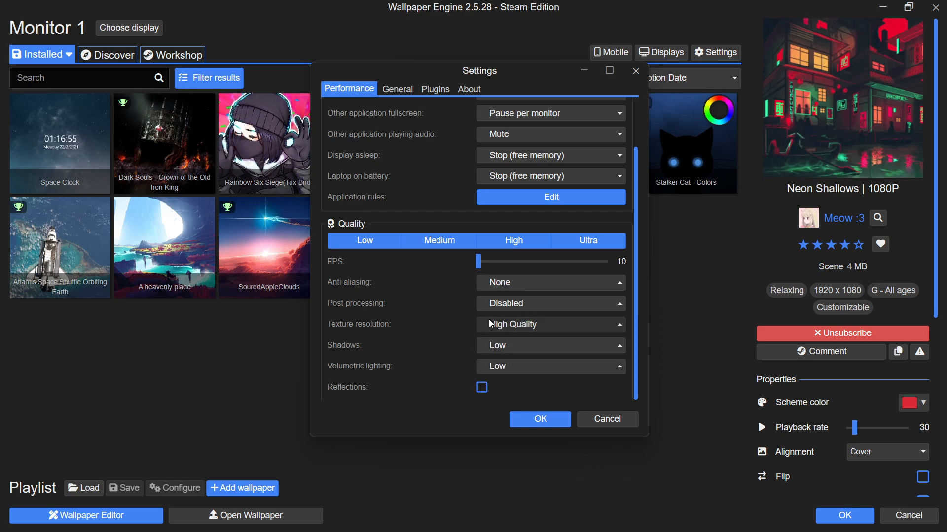
pyautogui.moveTo(458, 392)
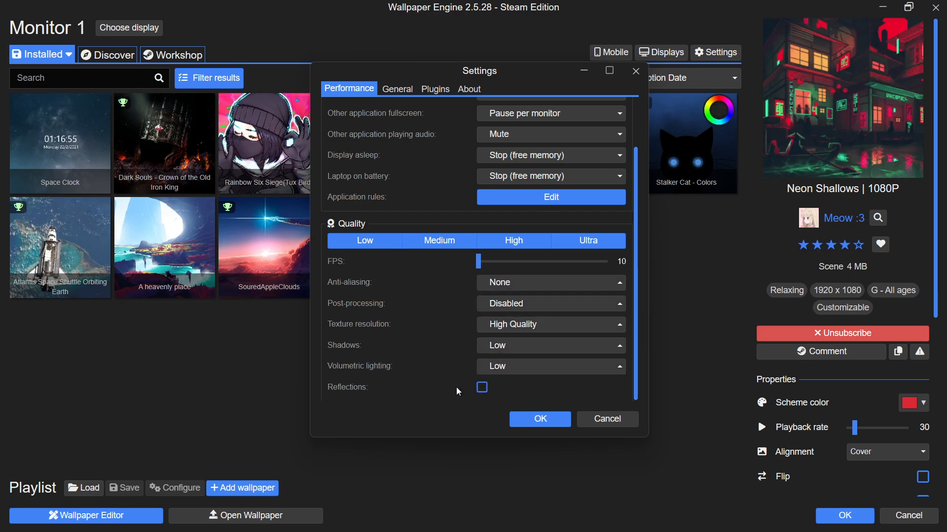
pyautogui.moveTo(494, 365)
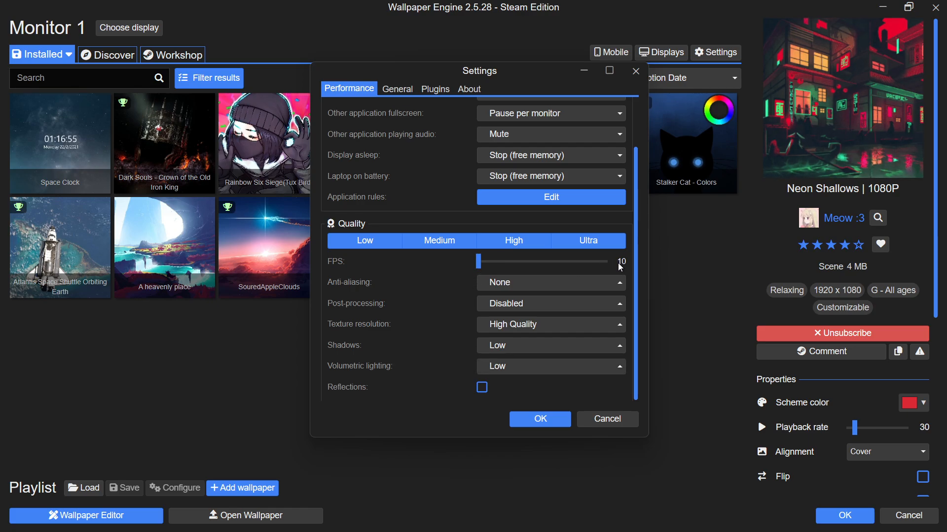
pyautogui.moveTo(412, 96)
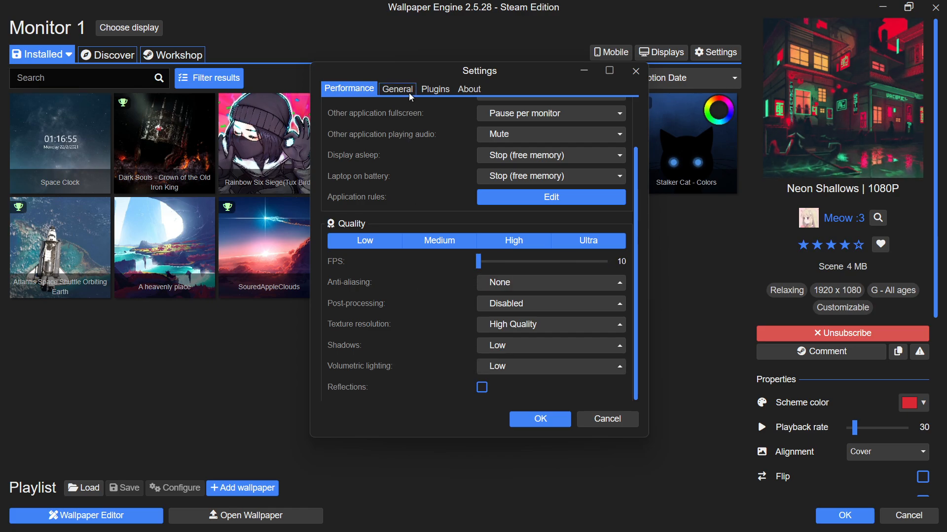
# - Turn off Start with Windows in General and confirm the settings with OK
pyautogui.click(398, 89)
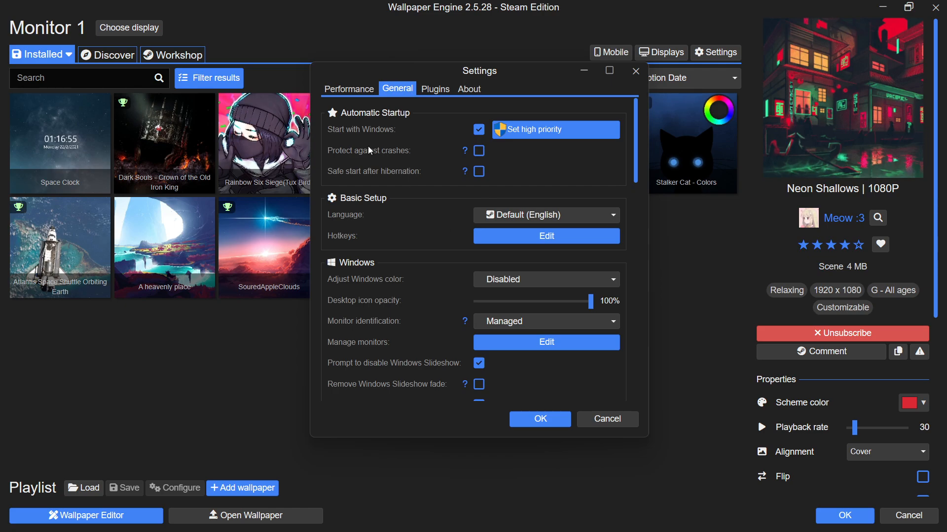
pyautogui.click(478, 130)
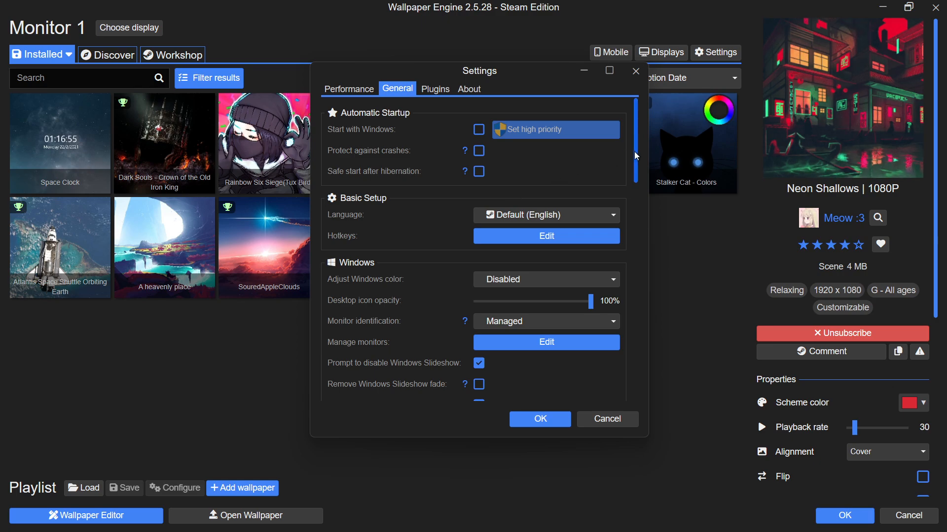
pyautogui.scroll(-3)
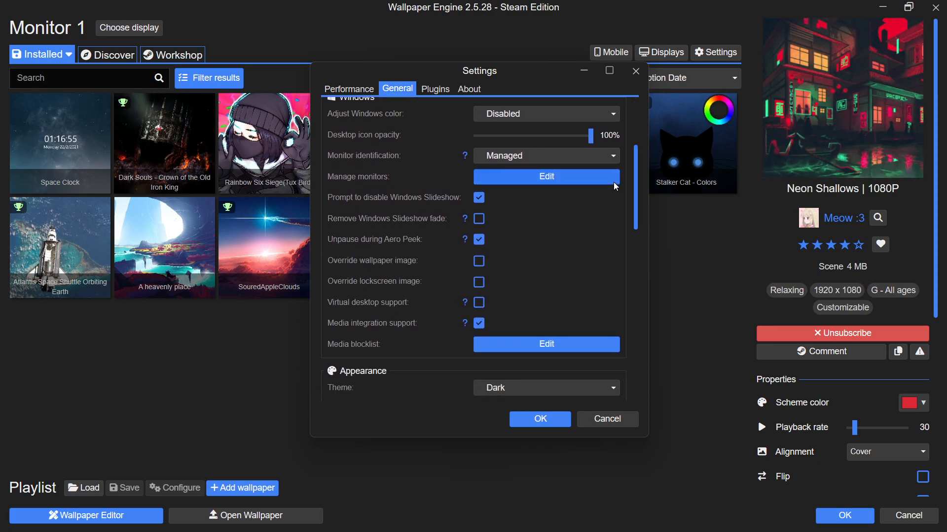
pyautogui.scroll(-3)
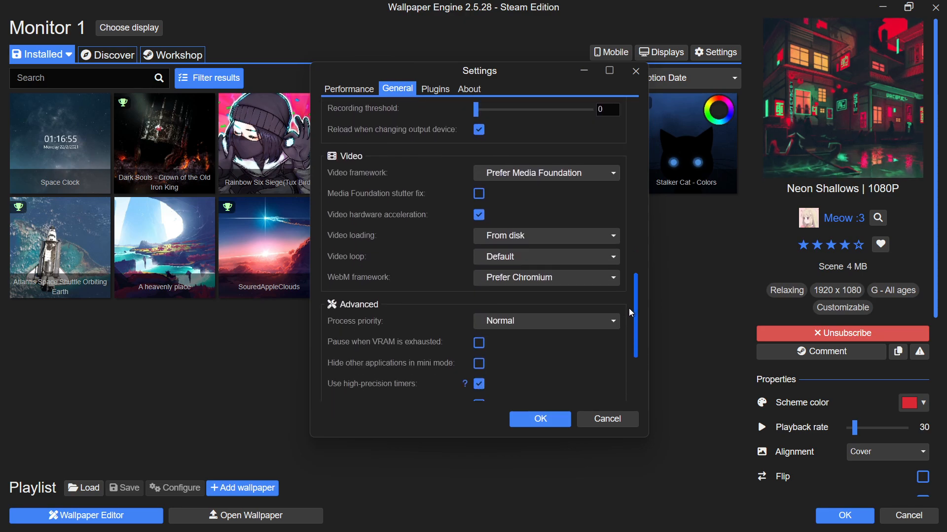
pyautogui.scroll(-3)
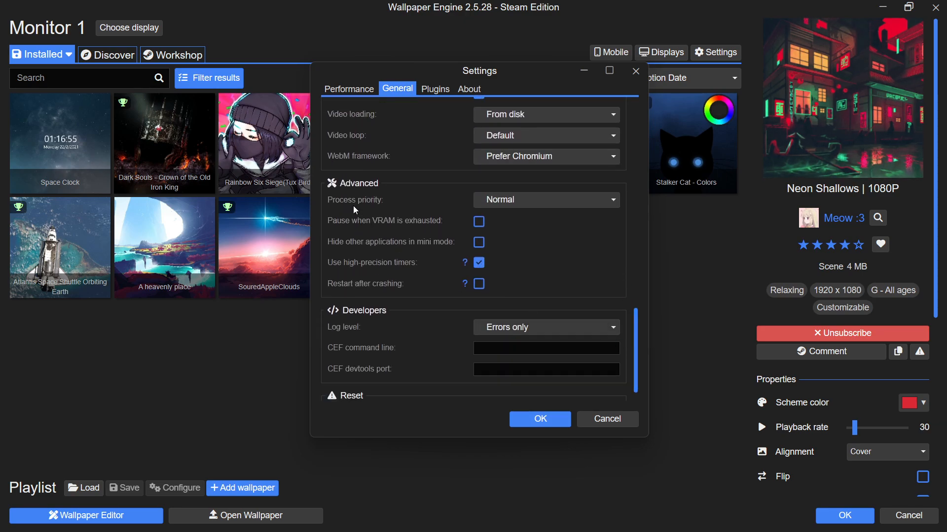
pyautogui.click(546, 199)
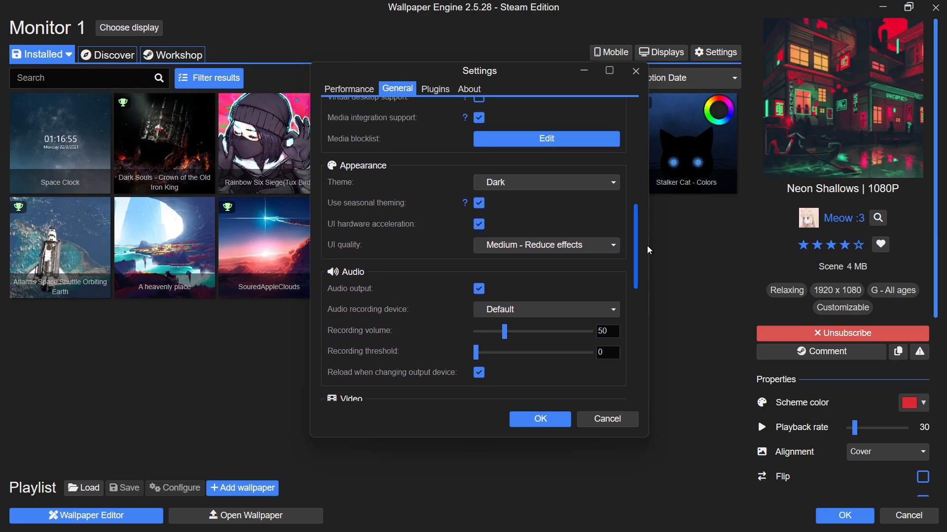
pyautogui.moveTo(451, 235)
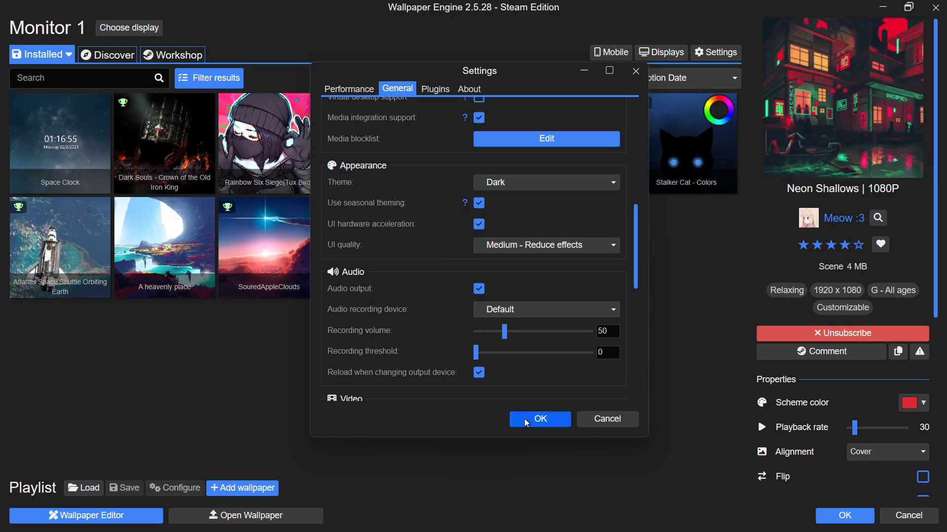
pyautogui.click(540, 419)
pyautogui.write('update')
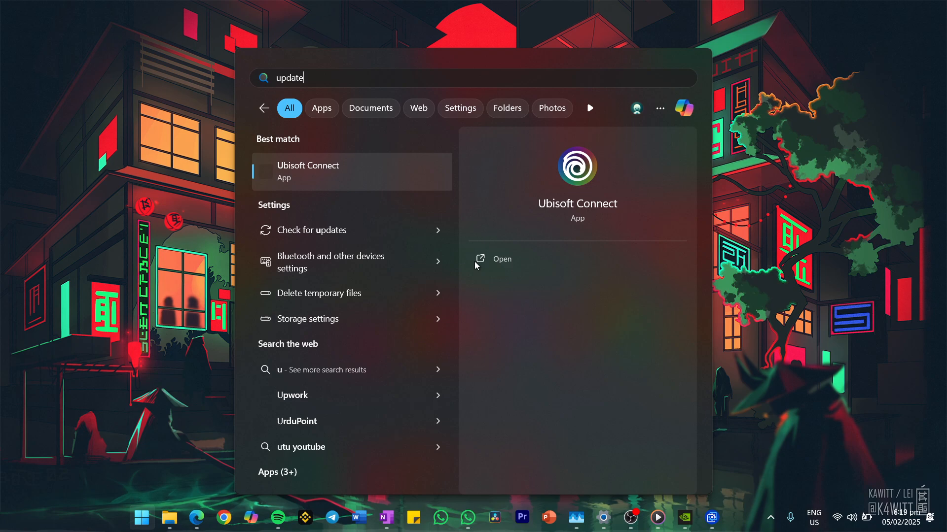
# - Open Windows Update from the 'Check for updates' search result
pyautogui.click(312, 231)
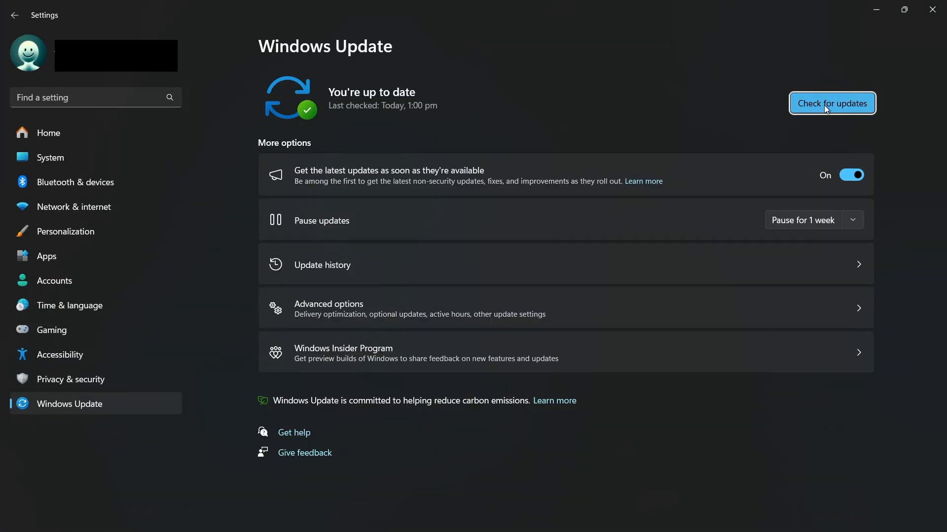
pyautogui.moveTo(359, 100)
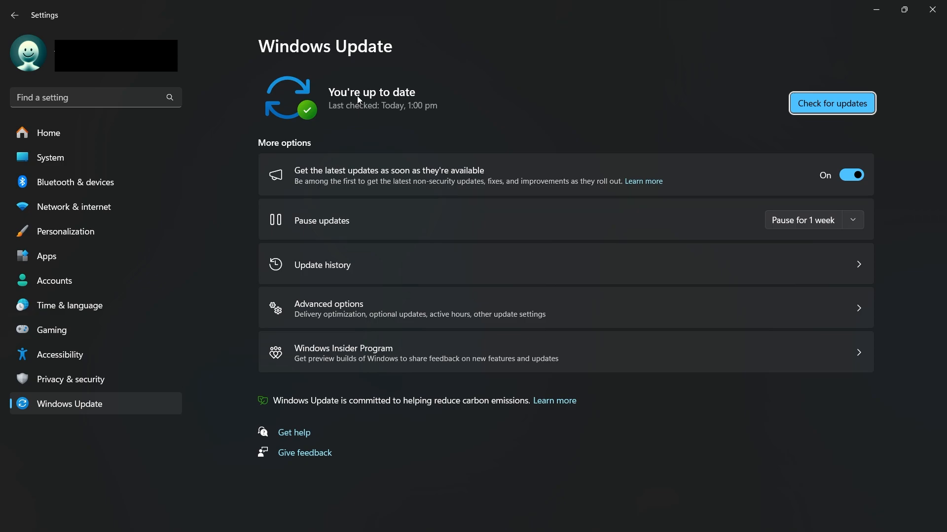